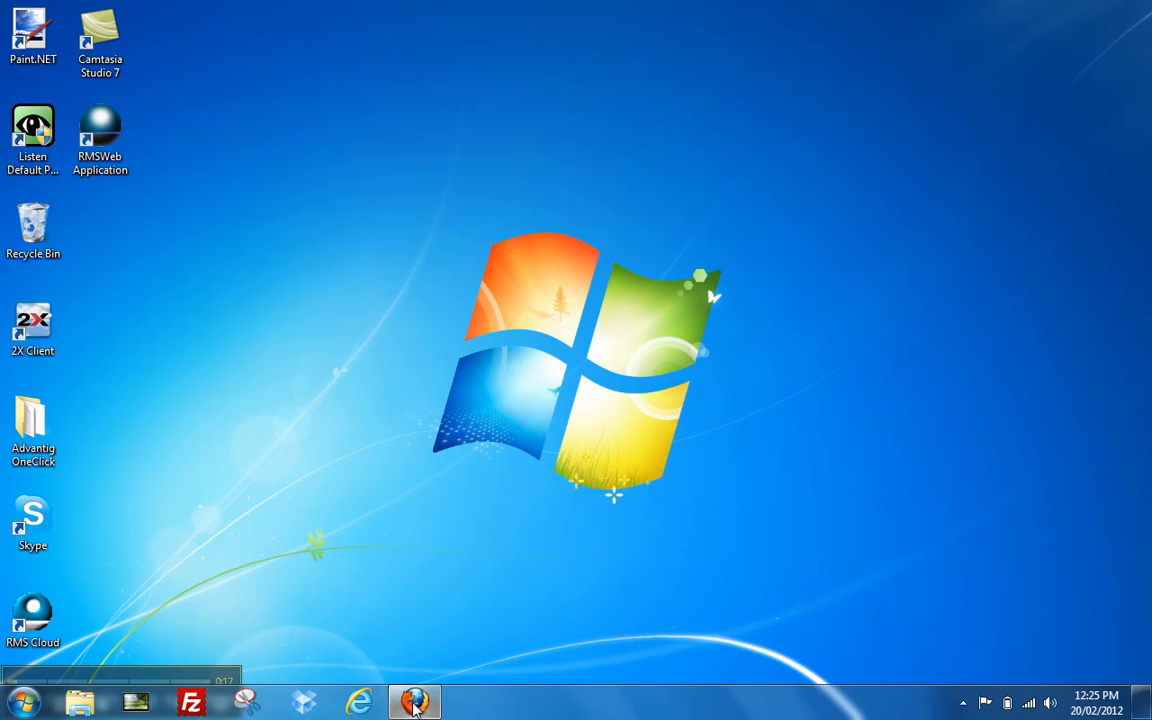
Step: Launch Firefox and browse to rmsweb.com.au to reach the RMS login page
click(414, 700)
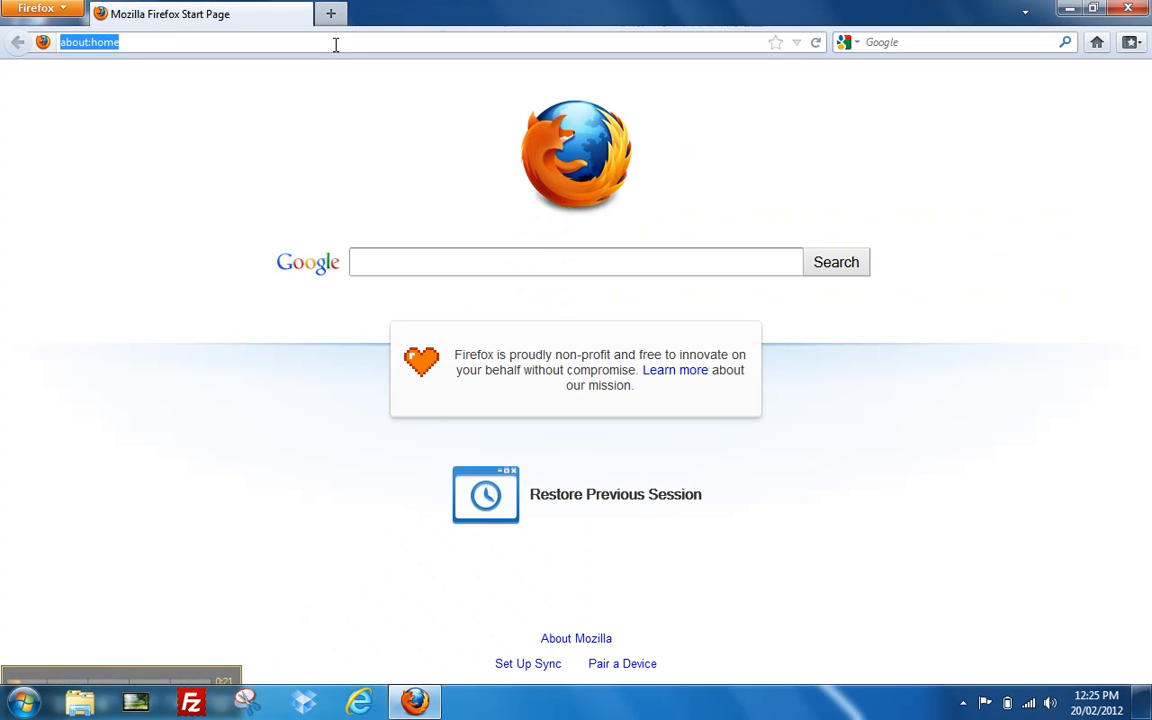
text(rns)
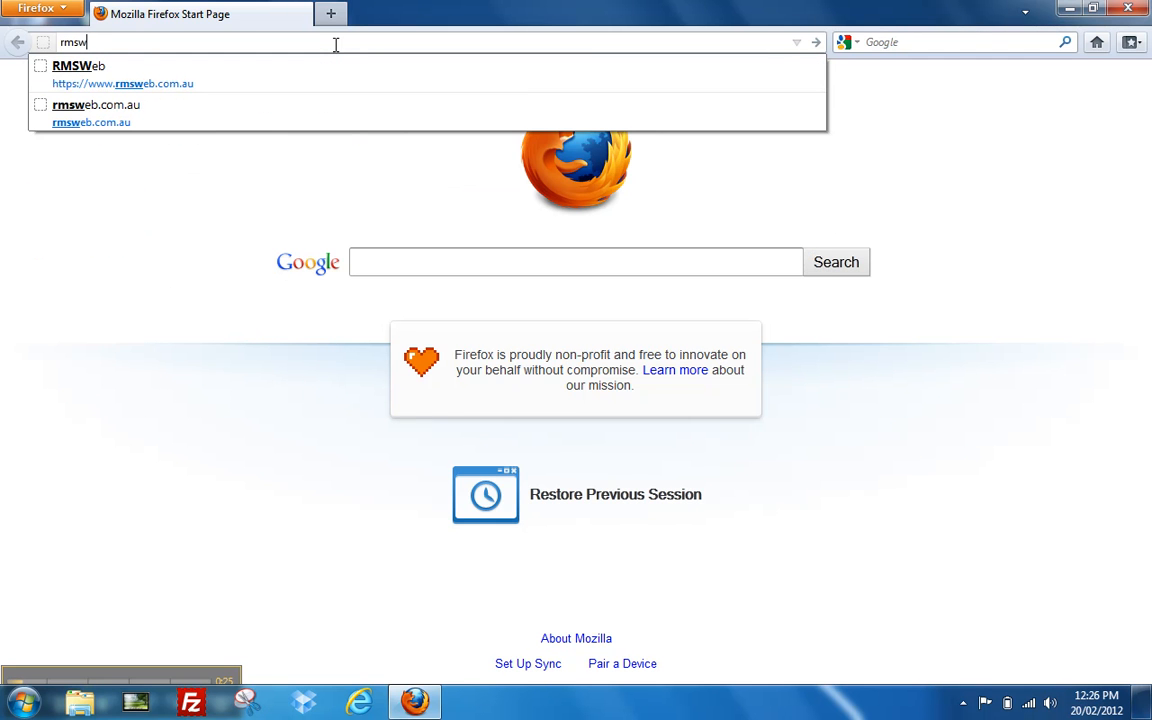
text(eb.com)
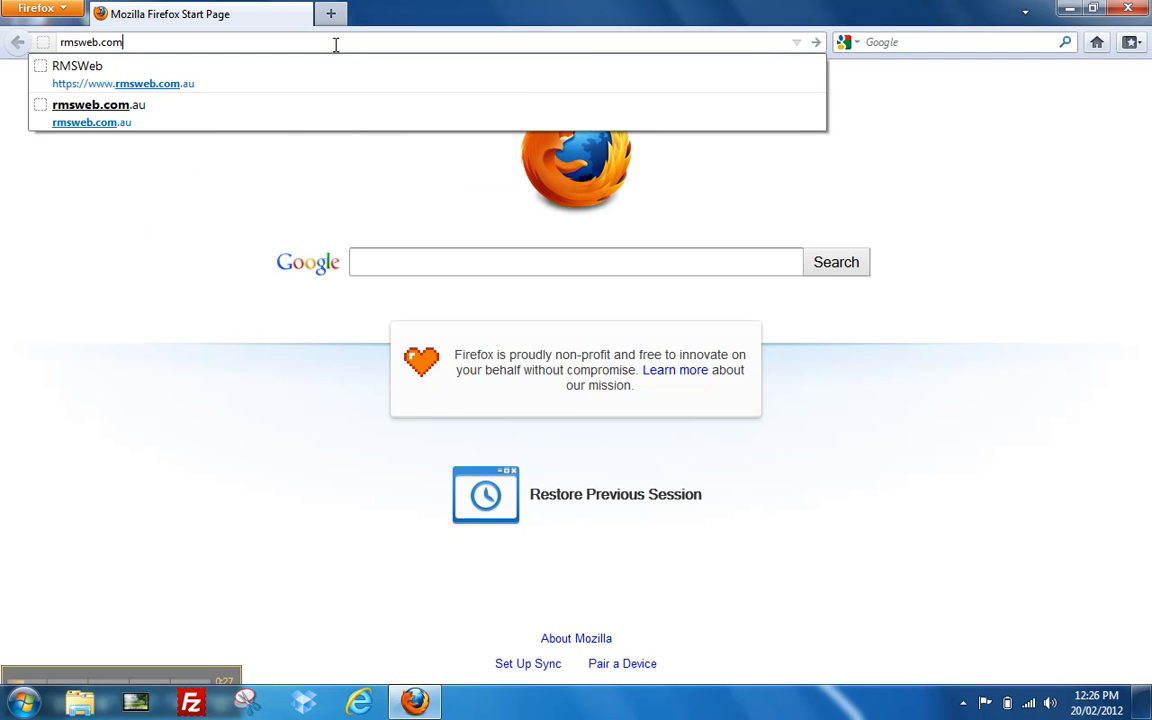
text(.au)
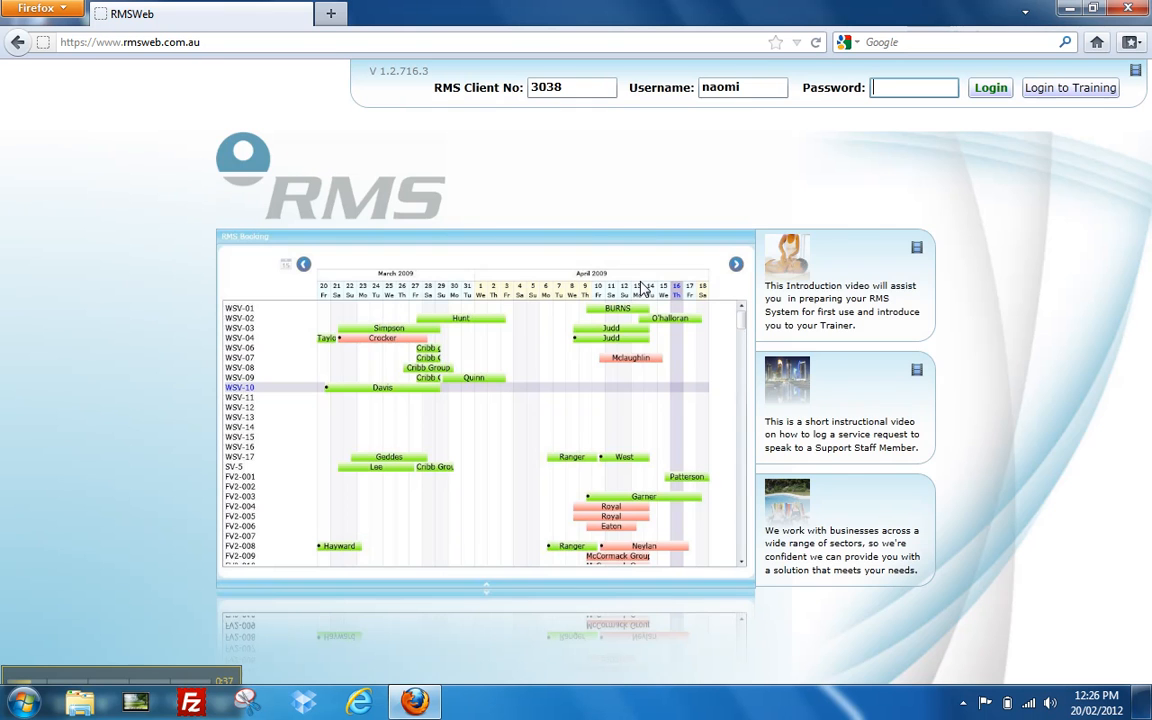
Step: Remove the RMSWeb Silverlight application via the page's Silverlight menu and confirm removal
right_click(645, 205)
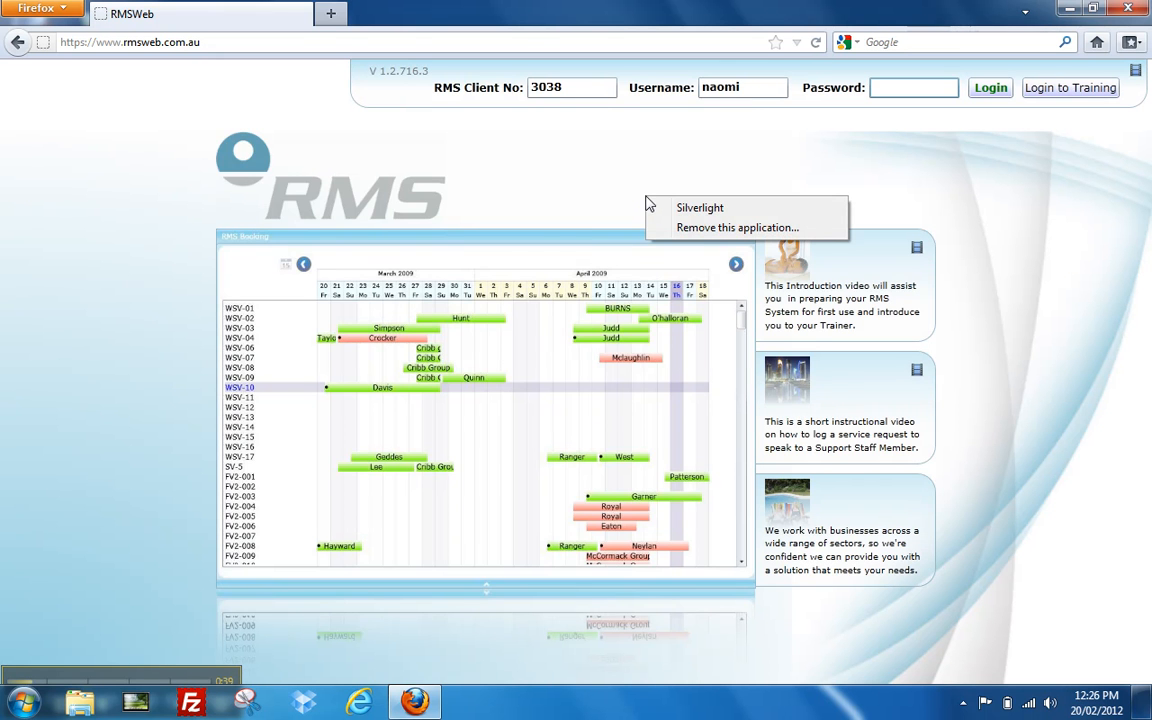
mouse_move(663, 233)
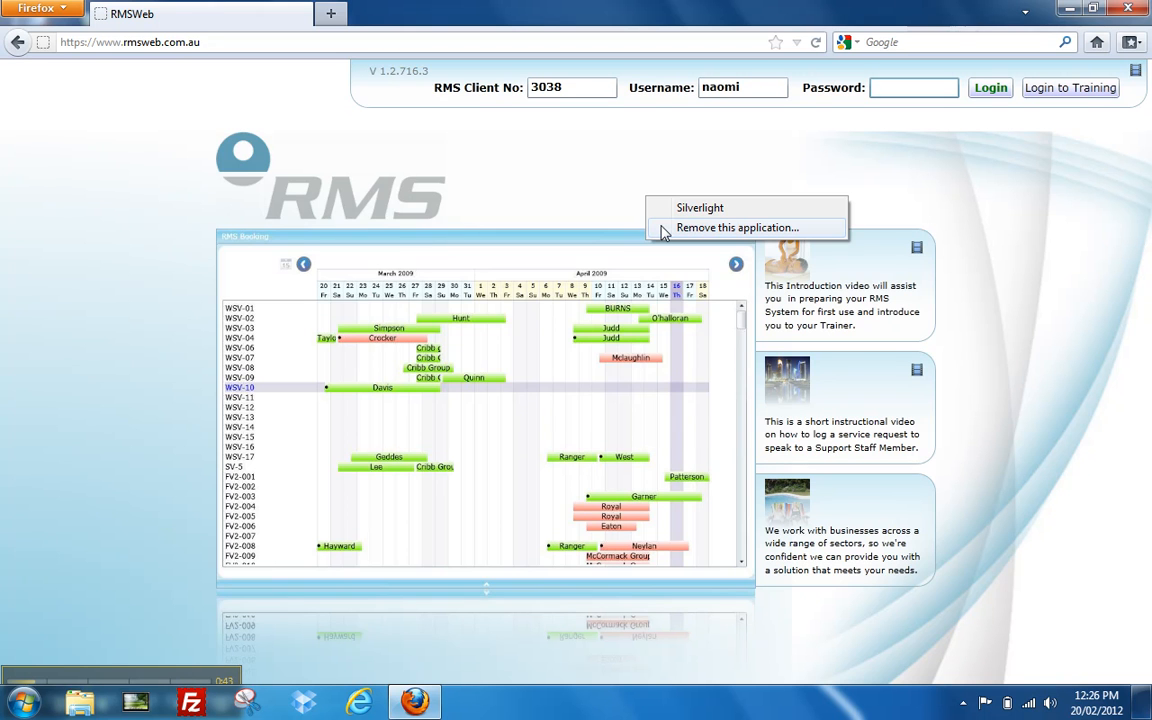
click(738, 227)
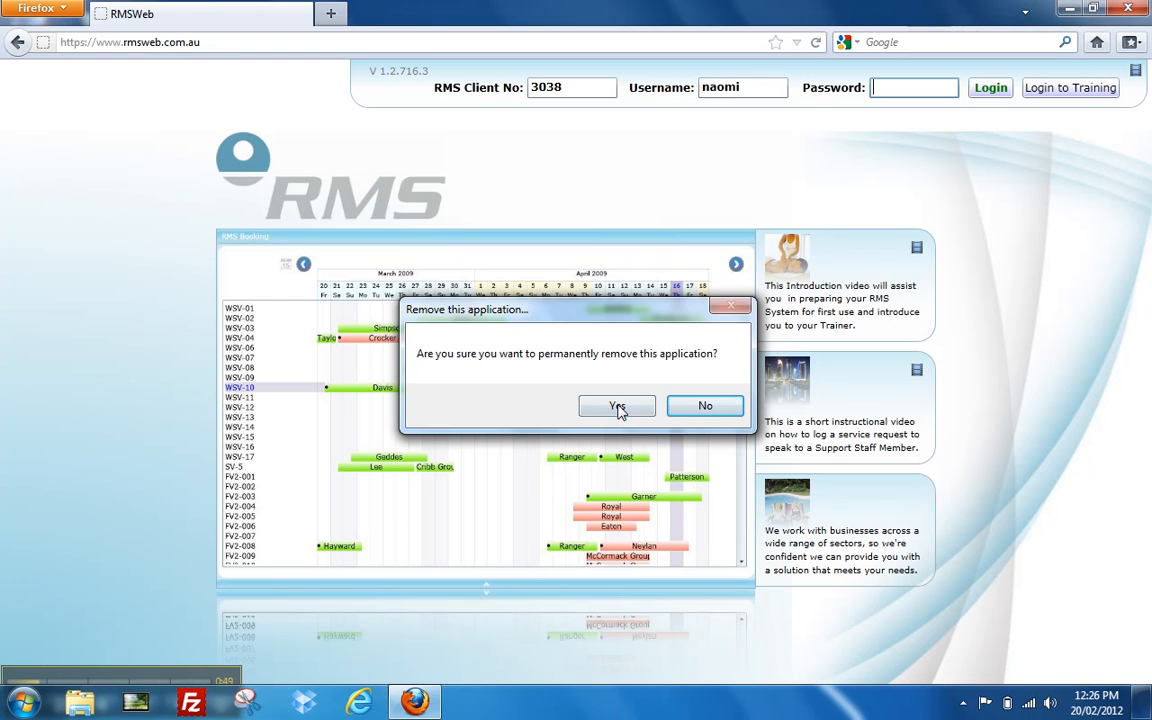
click(616, 405)
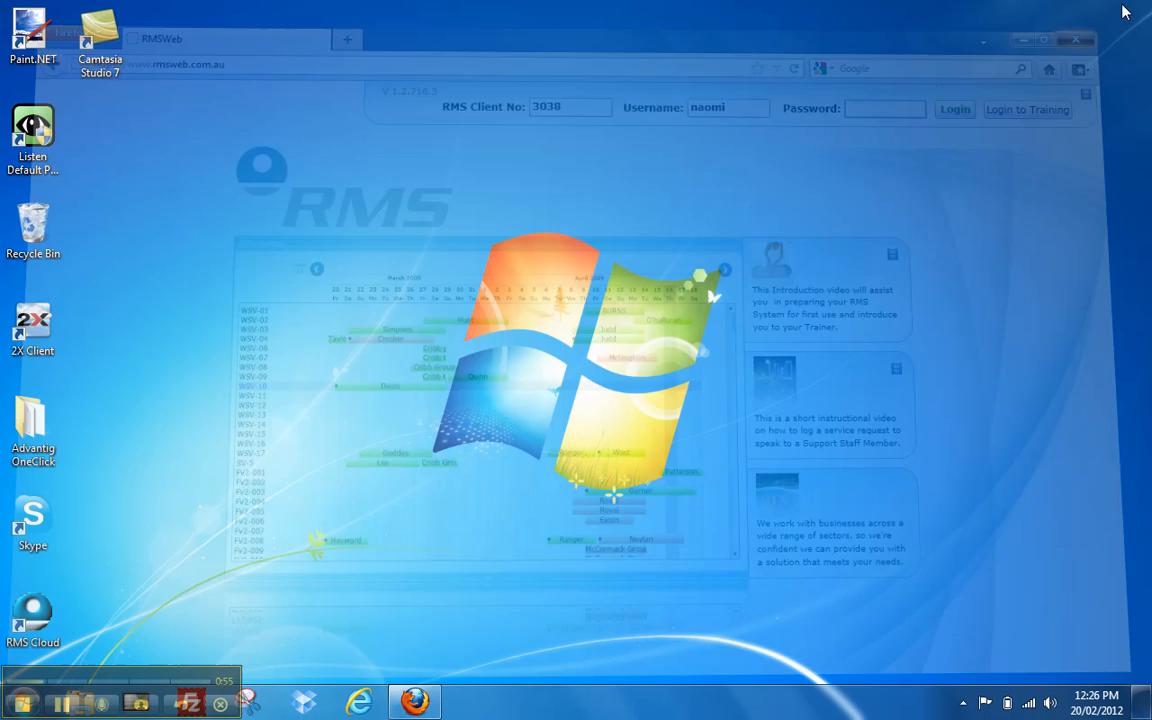
Step: Close Firefox to reveal the desktop without the RMSWeb shortcut
click(1074, 40)
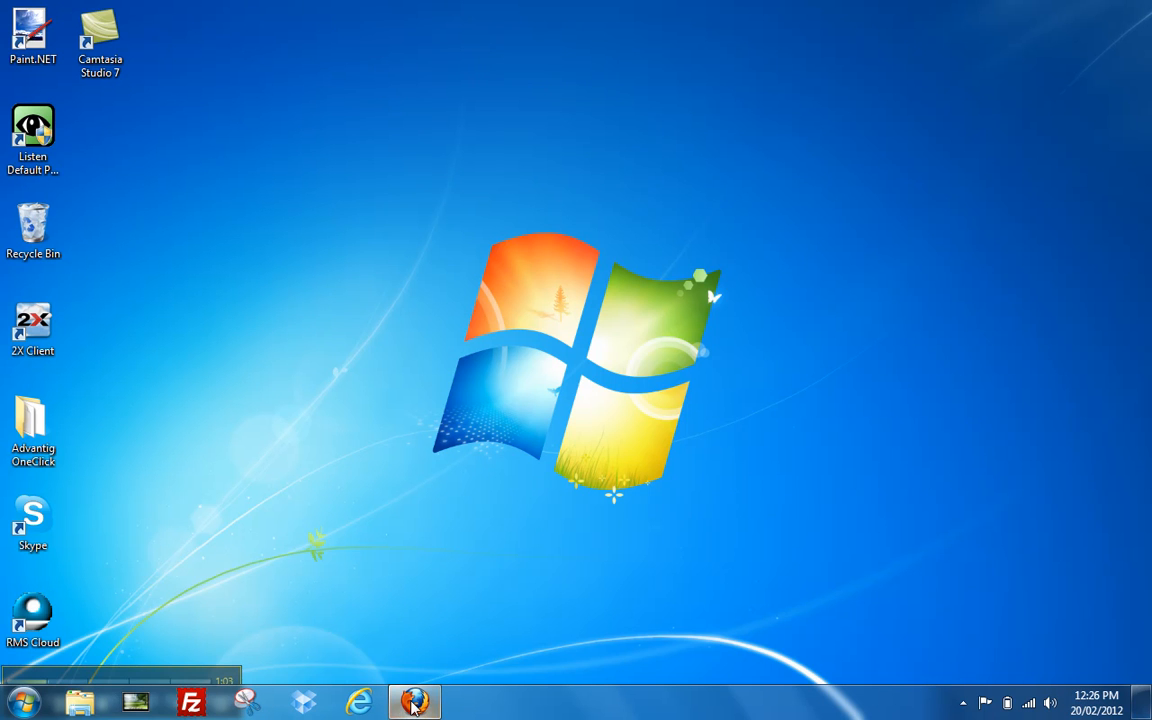
Step: Relaunch Firefox and load rmsweb.com.au from the address bar suggestion
click(414, 701)
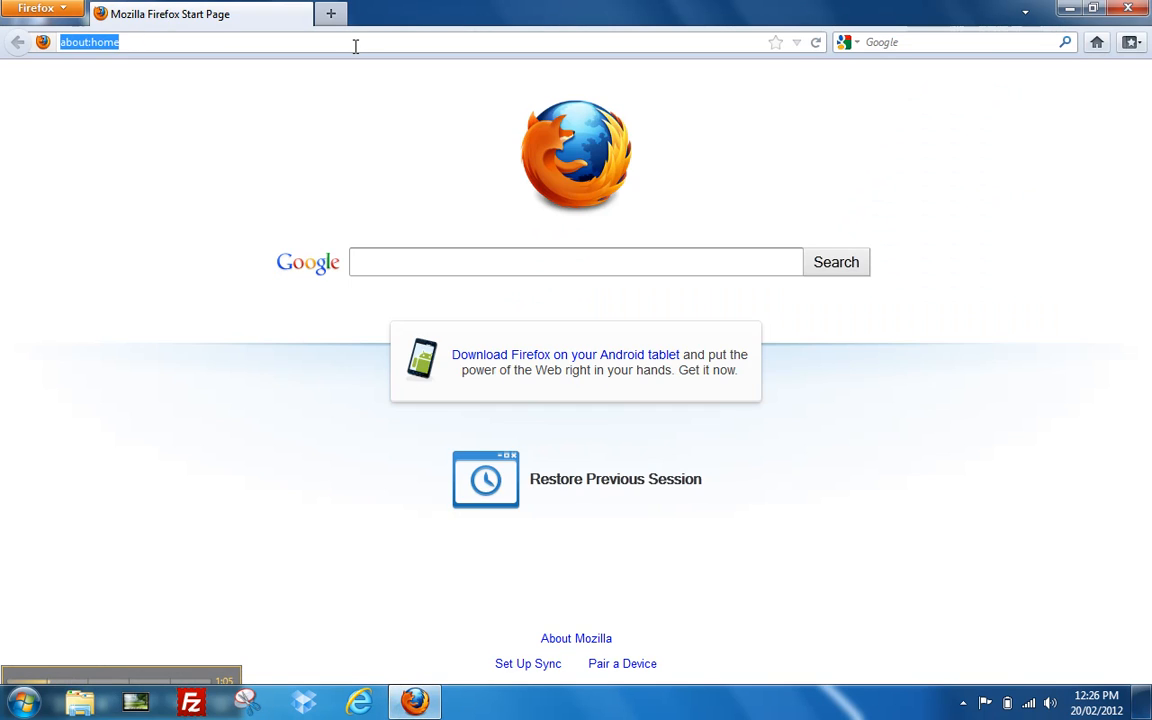
text(rmsweb.com)
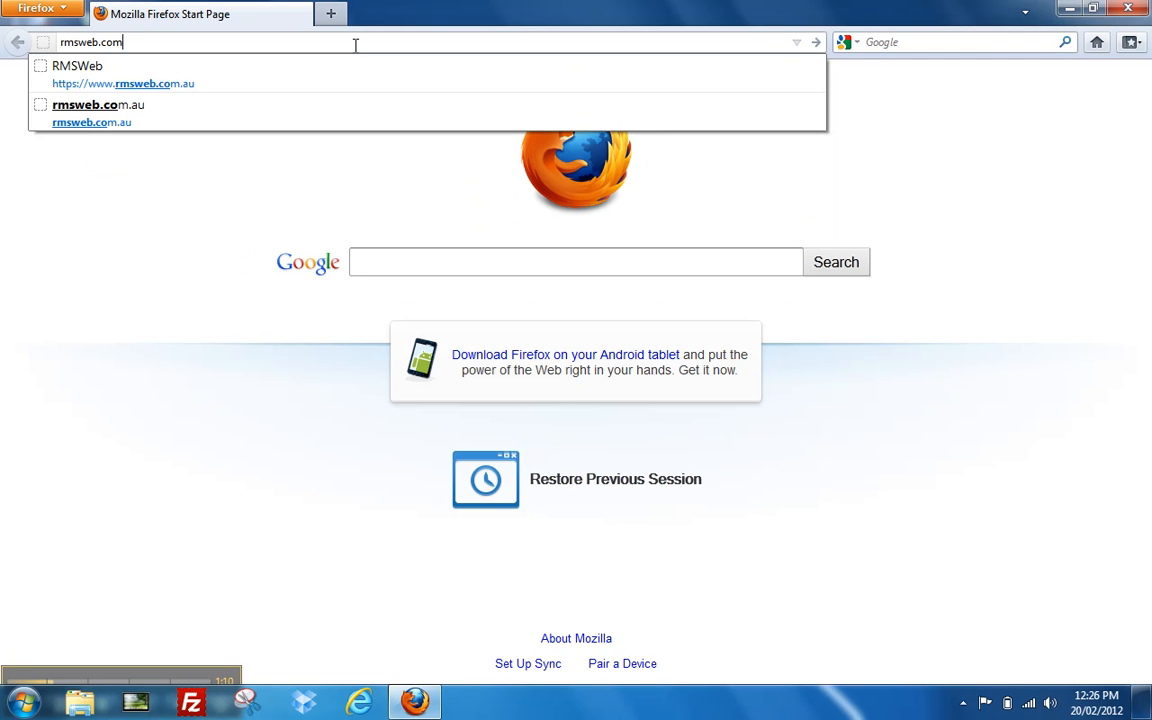
click(91, 122)
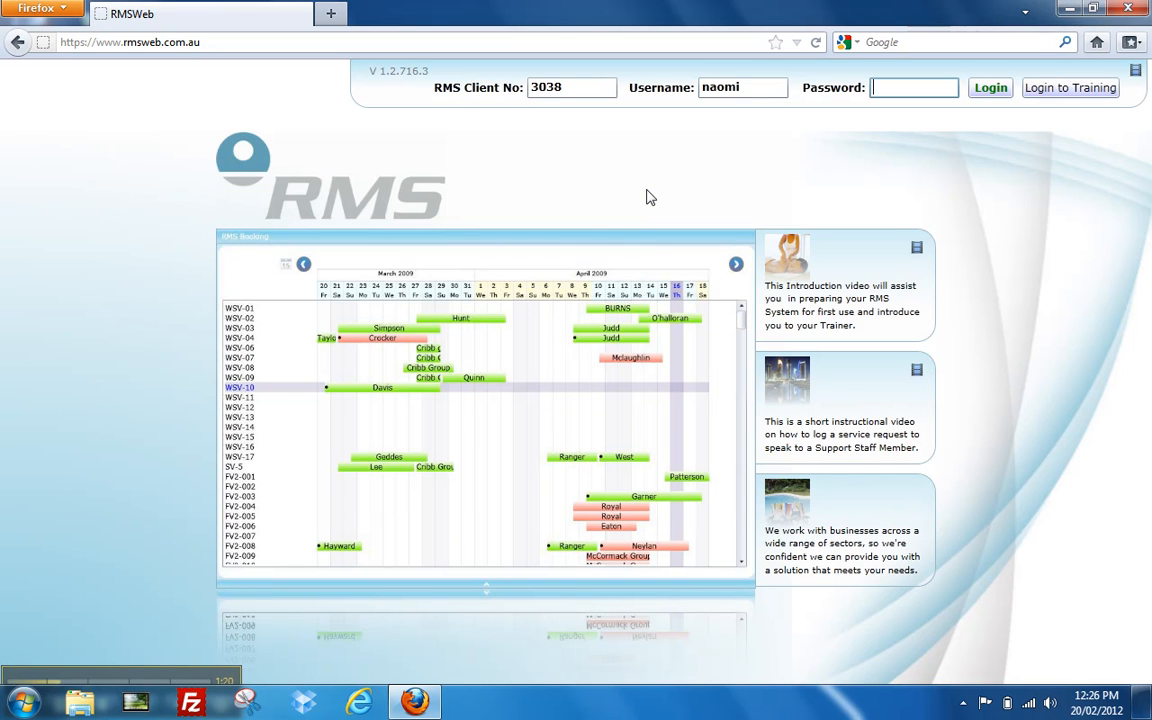
Step: Choose 'Install RMSWeb Application onto this computer' from the Silverlight page menu
click(648, 198)
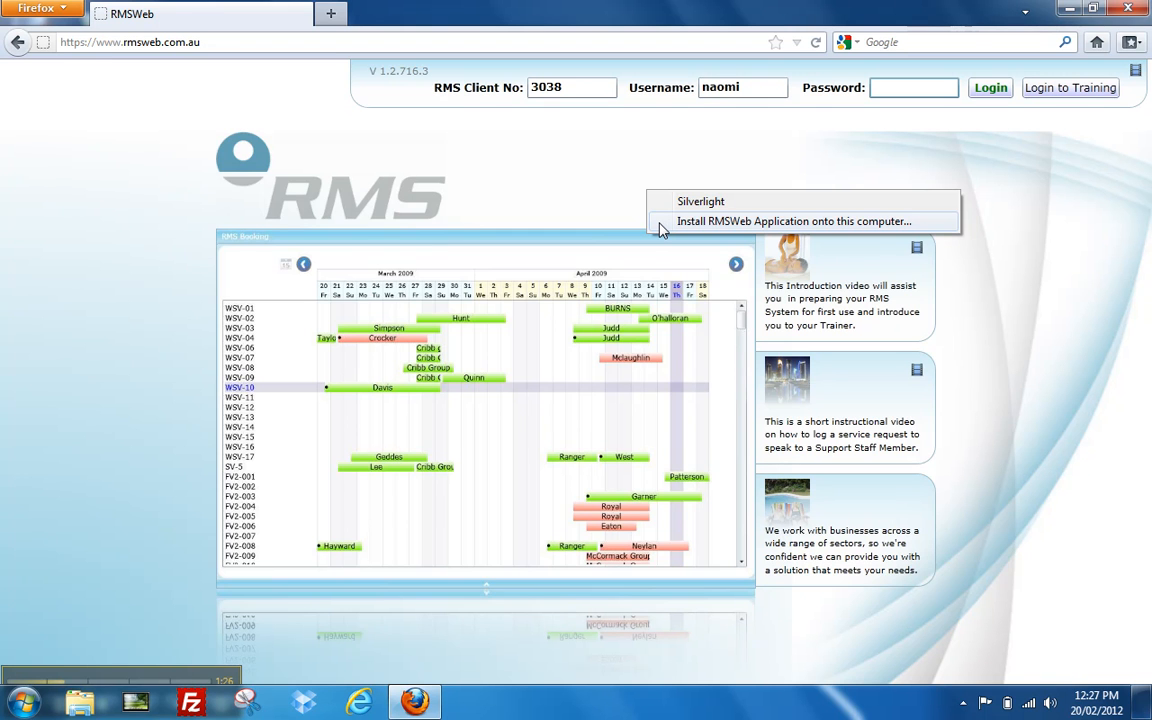
click(794, 221)
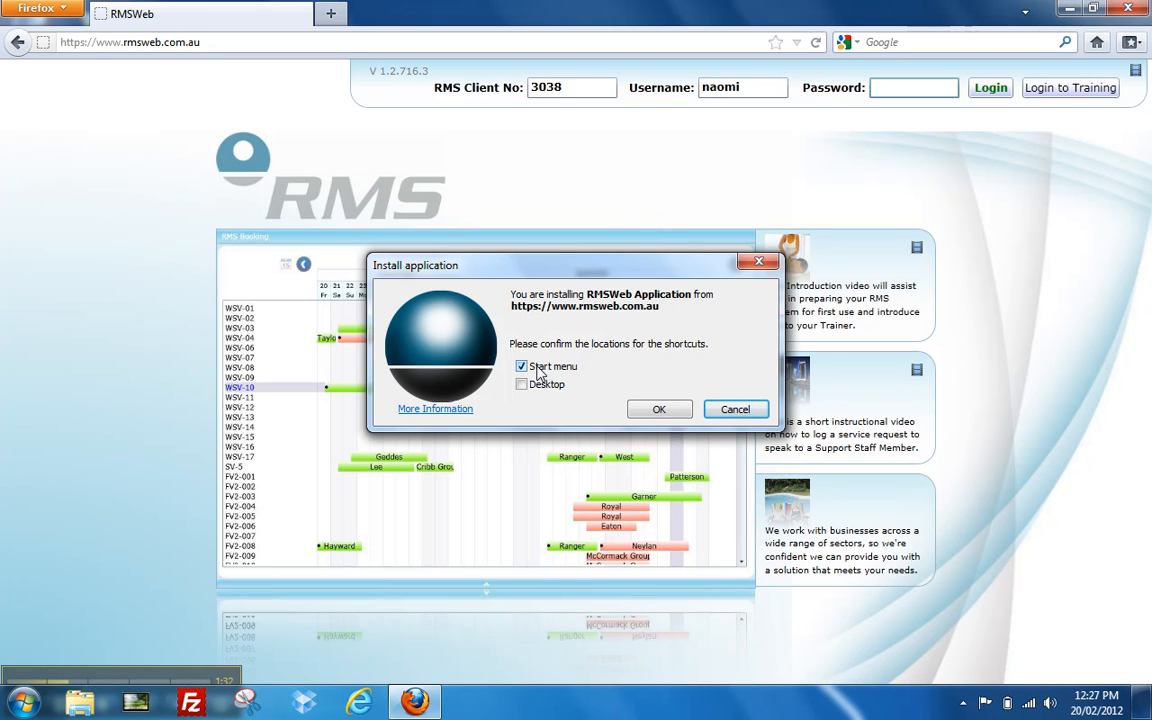
Step: Install RMSWeb Application with only a Desktop shortcut, Start menu unchecked
click(520, 366)
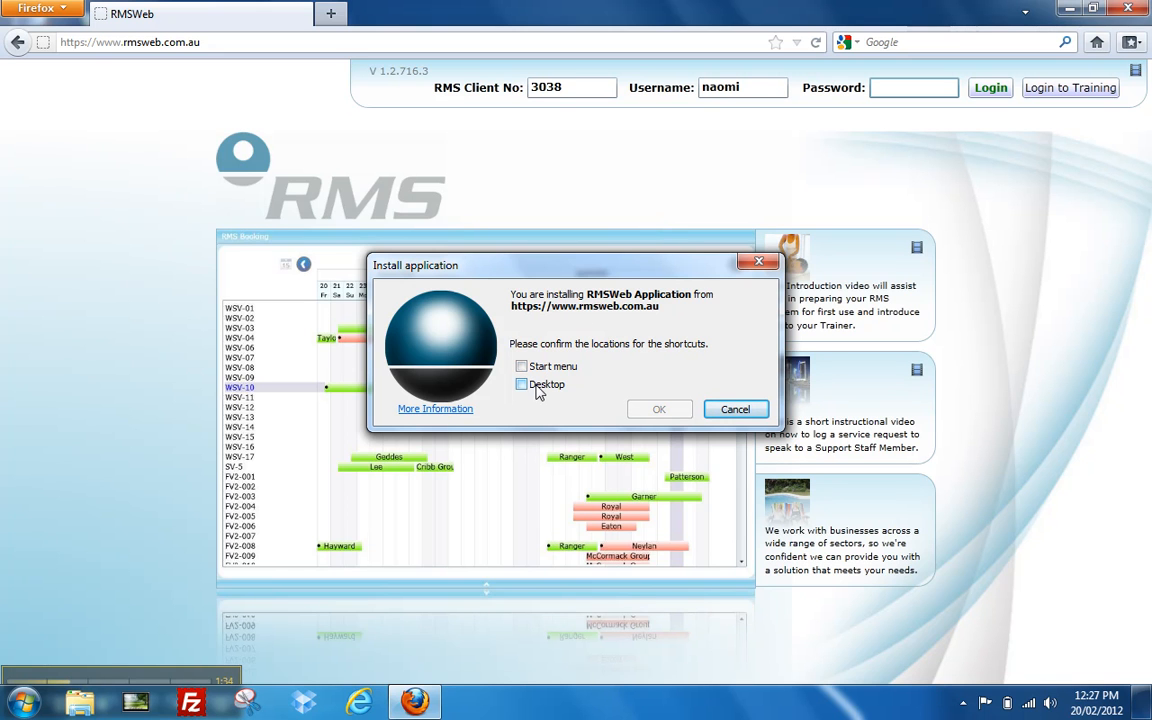
click(521, 384)
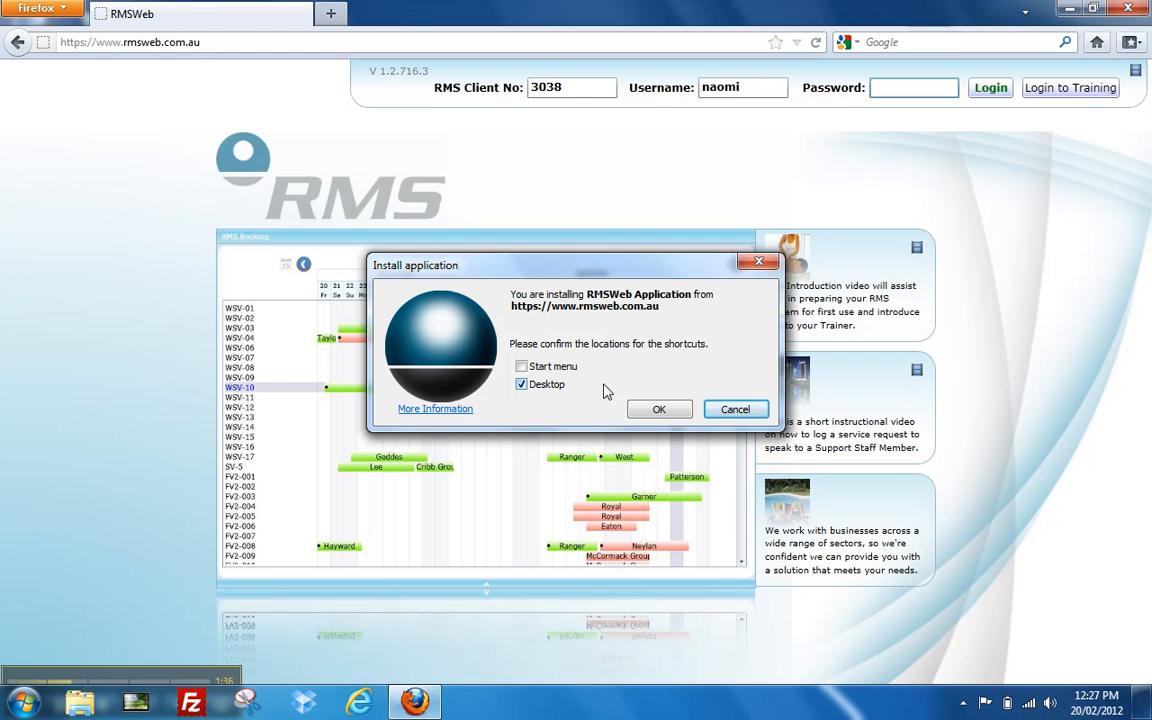
click(658, 409)
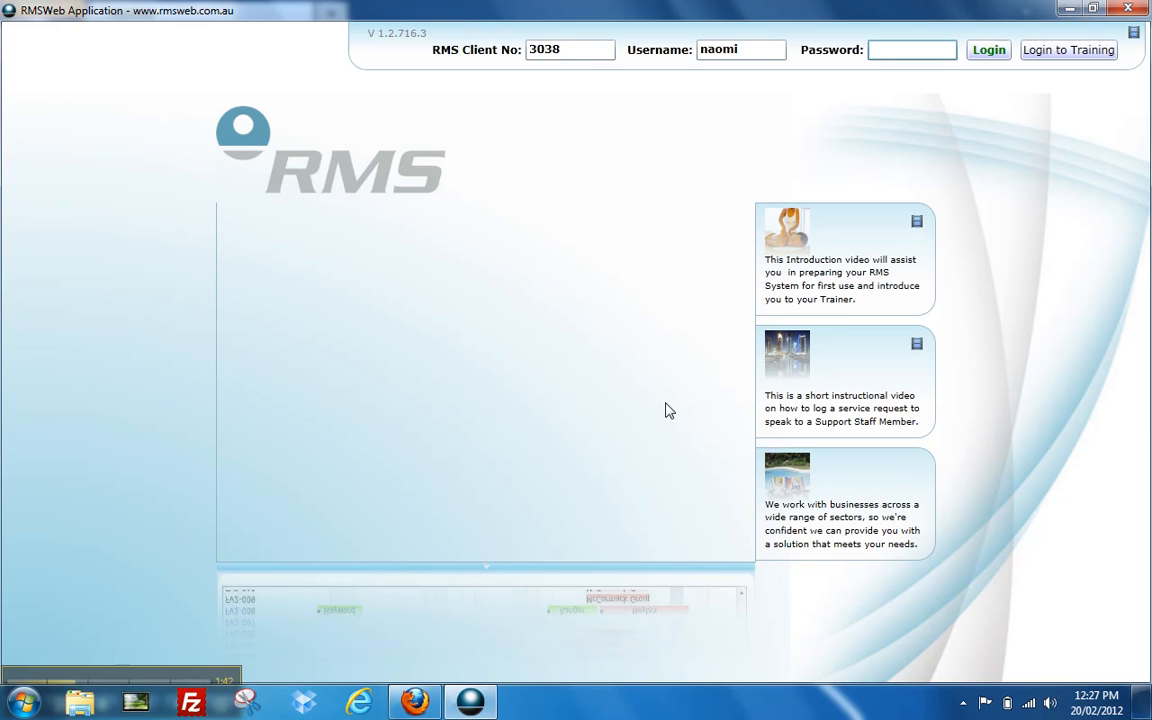
mouse_move(692, 328)
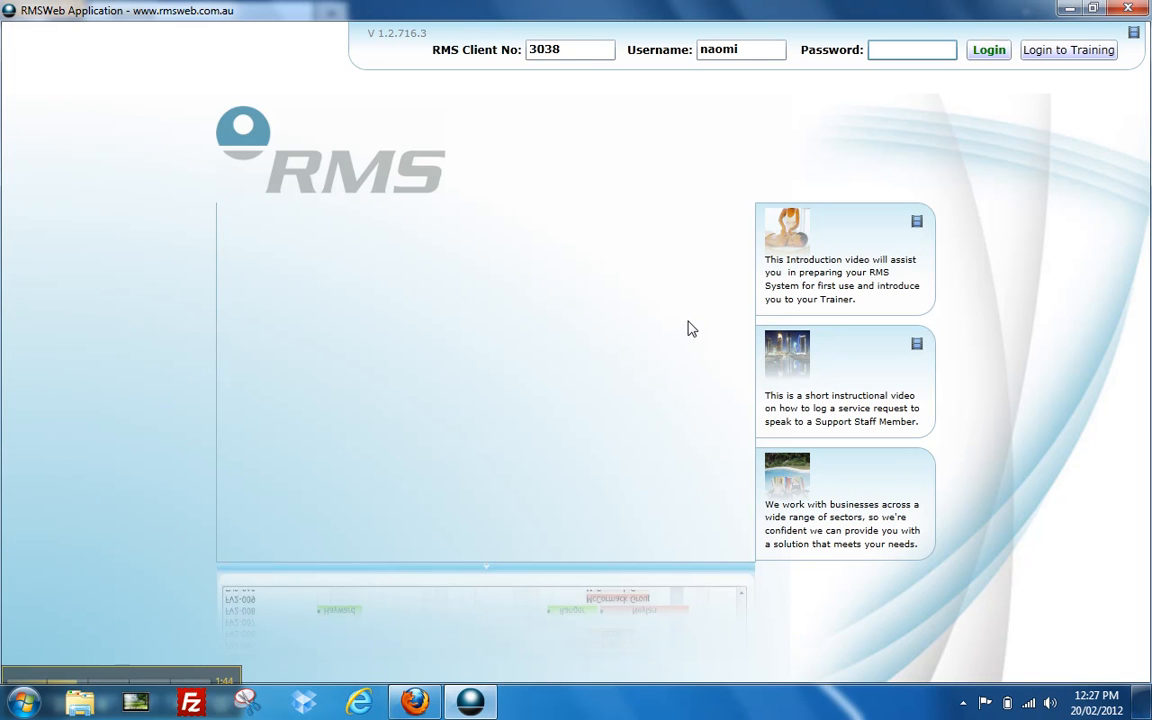